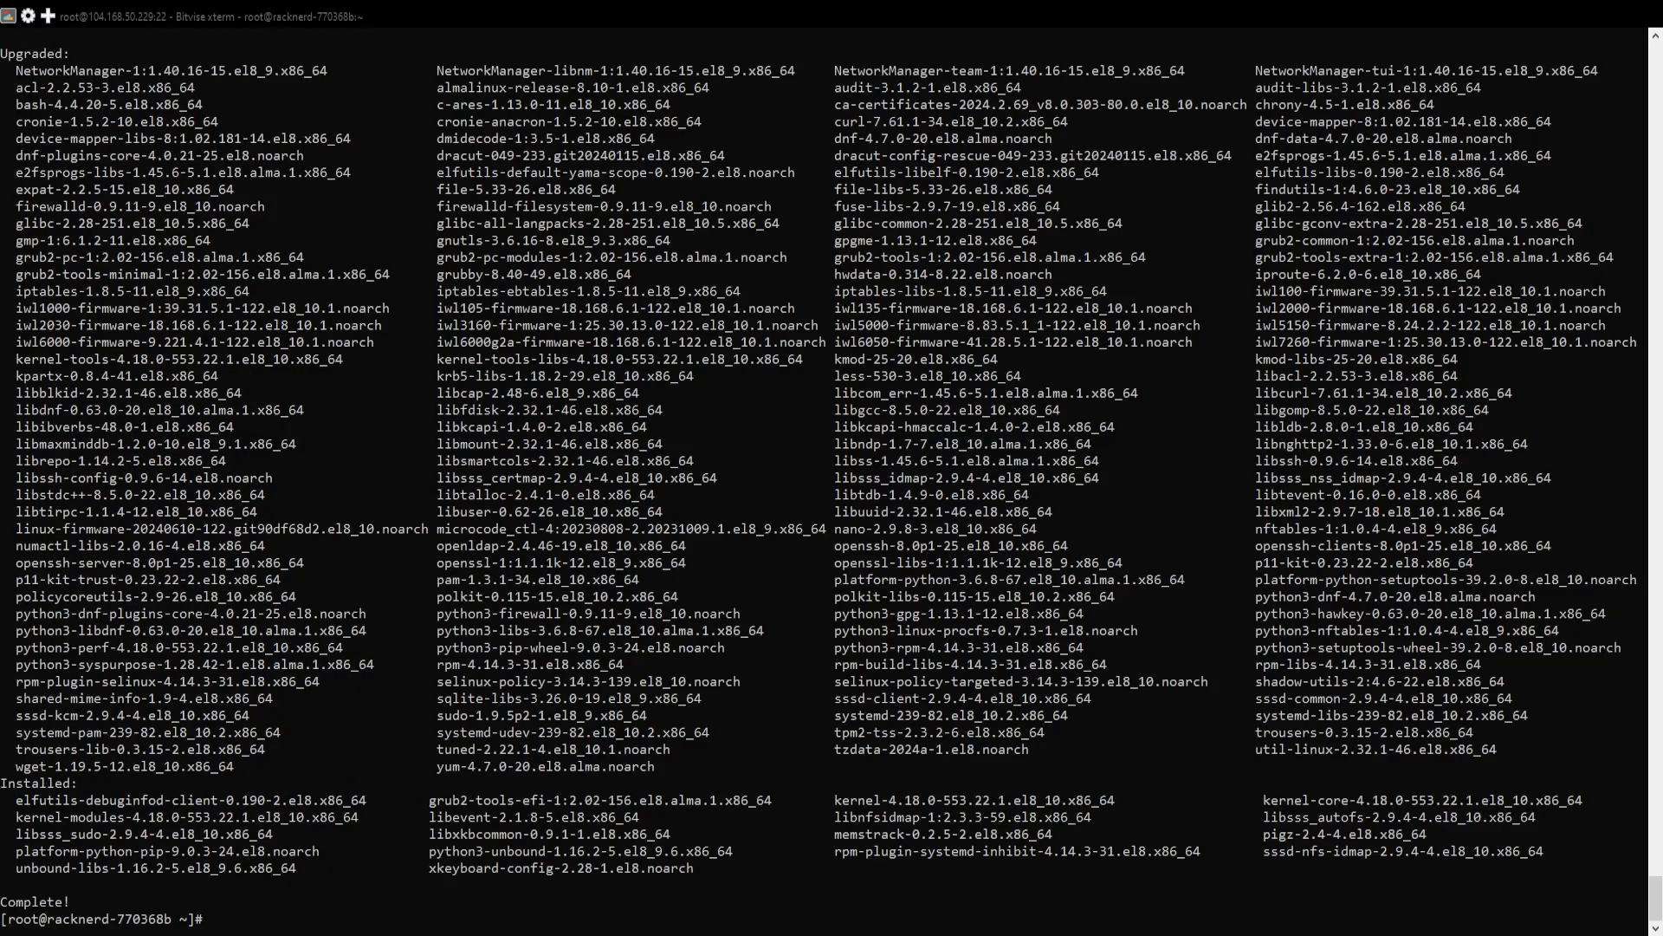
type("wget https://rclone.org/install.sh")
type("dnf install zip unzip -y")
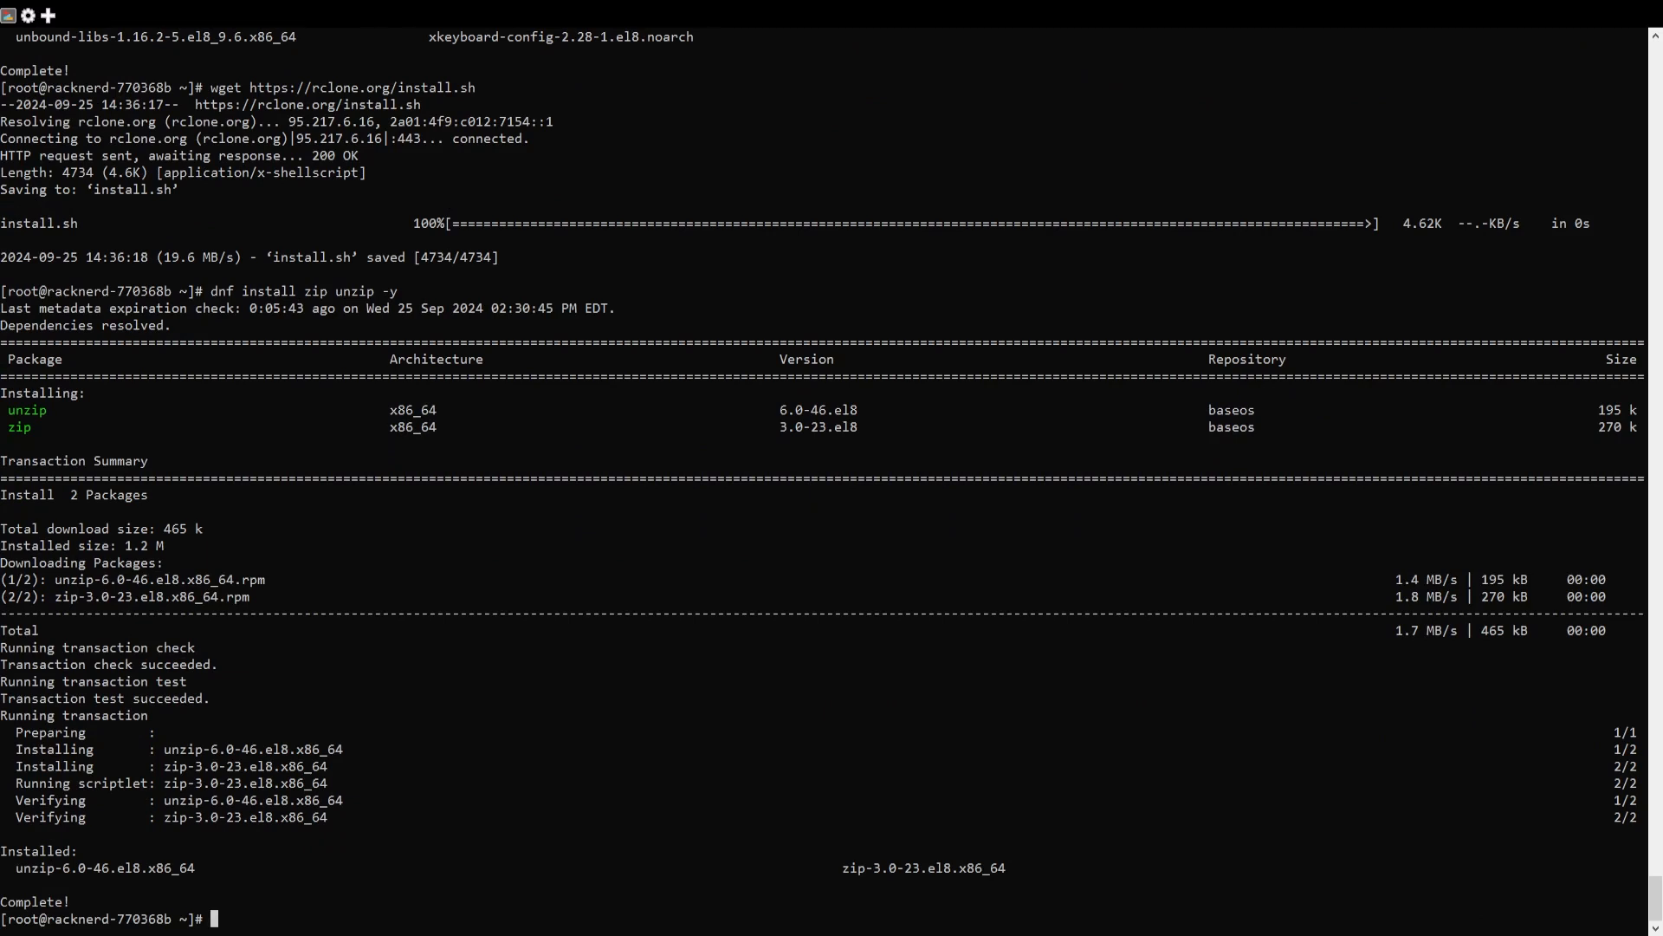
- Run the rclone installer with sh install.sh
type("sh install.sh")
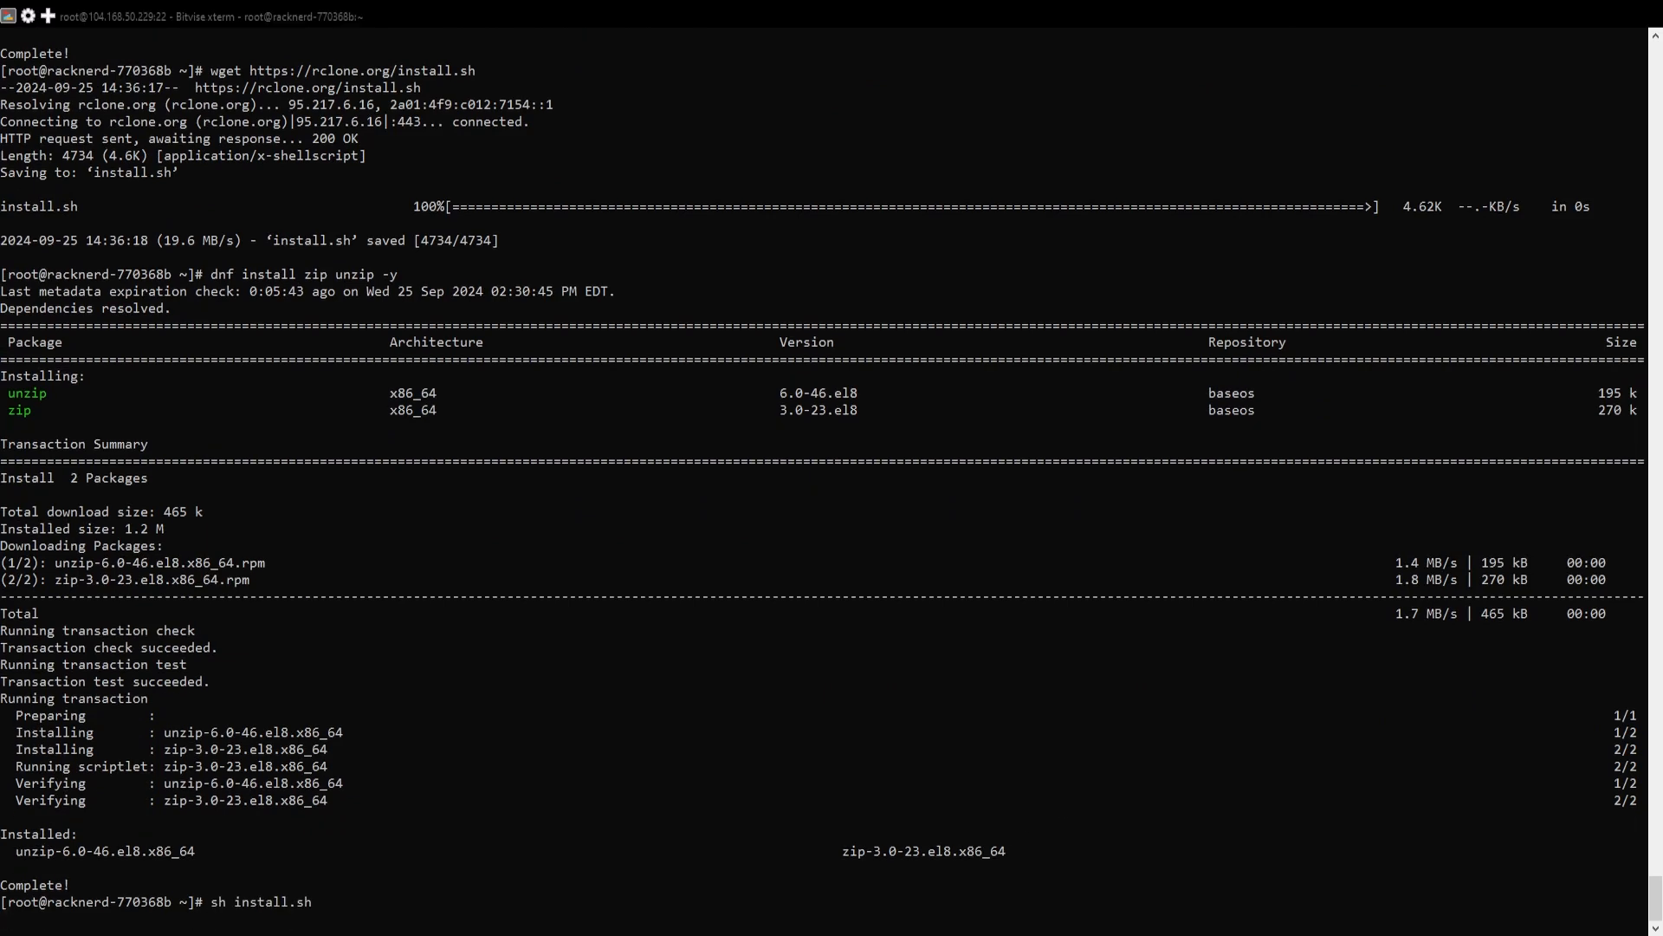
key("Return")
type("racknerdtv")
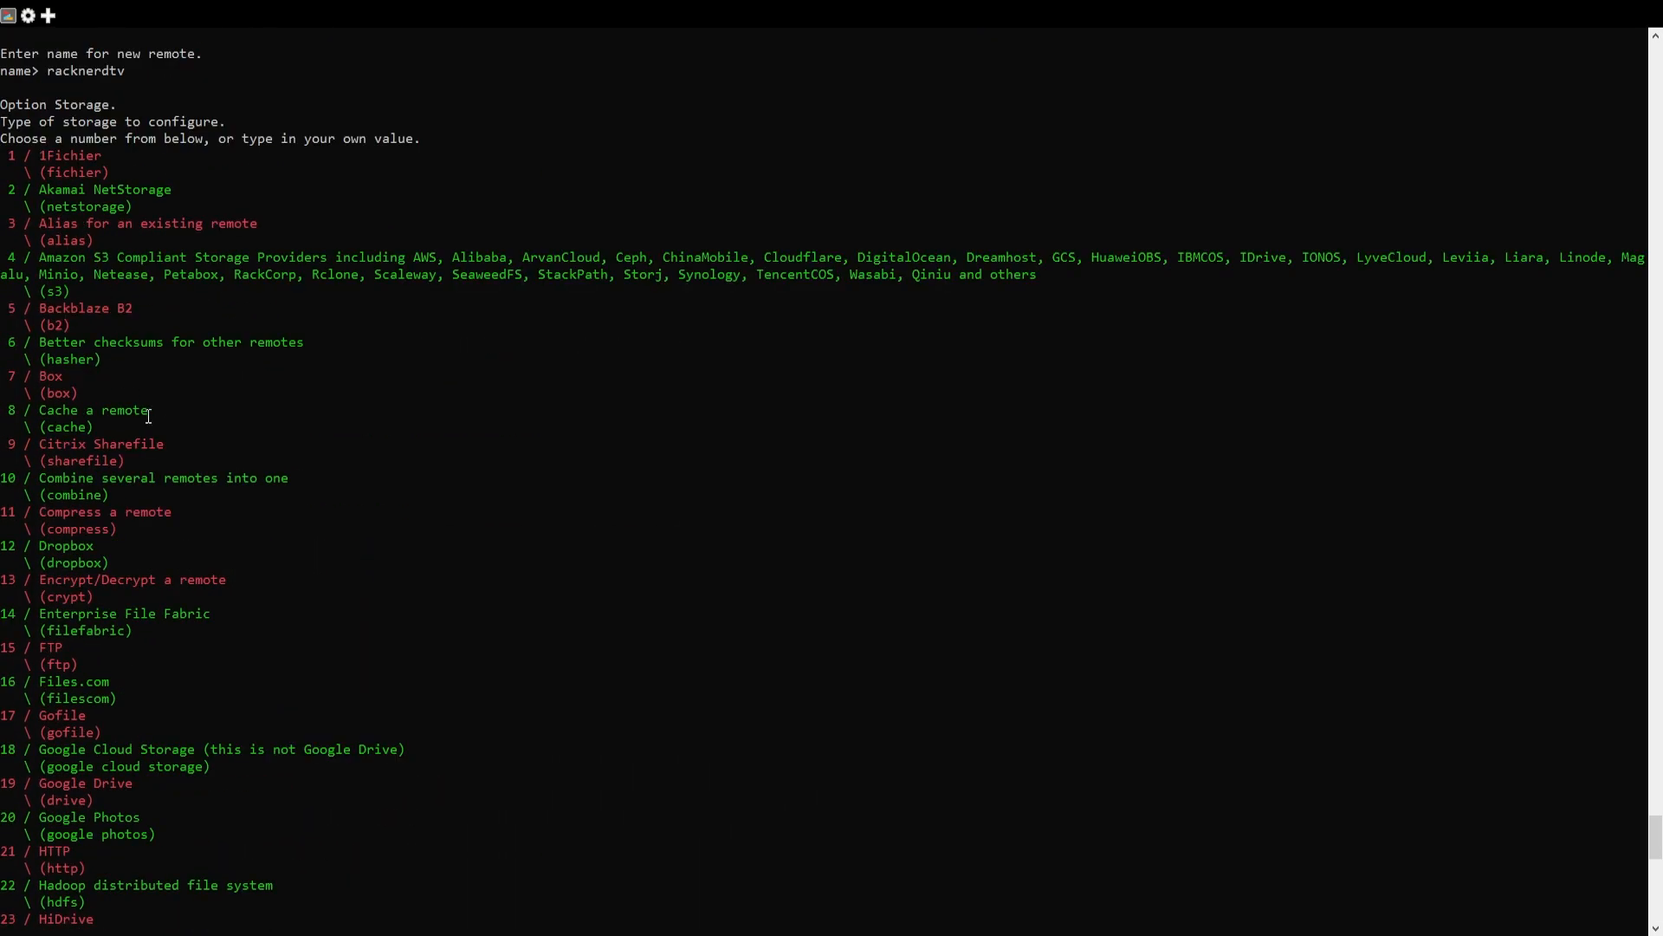
- Choose storage type 15 (FTP), host ftp.racknerdtv.com, and accept the default port 21
scroll("down", 3)
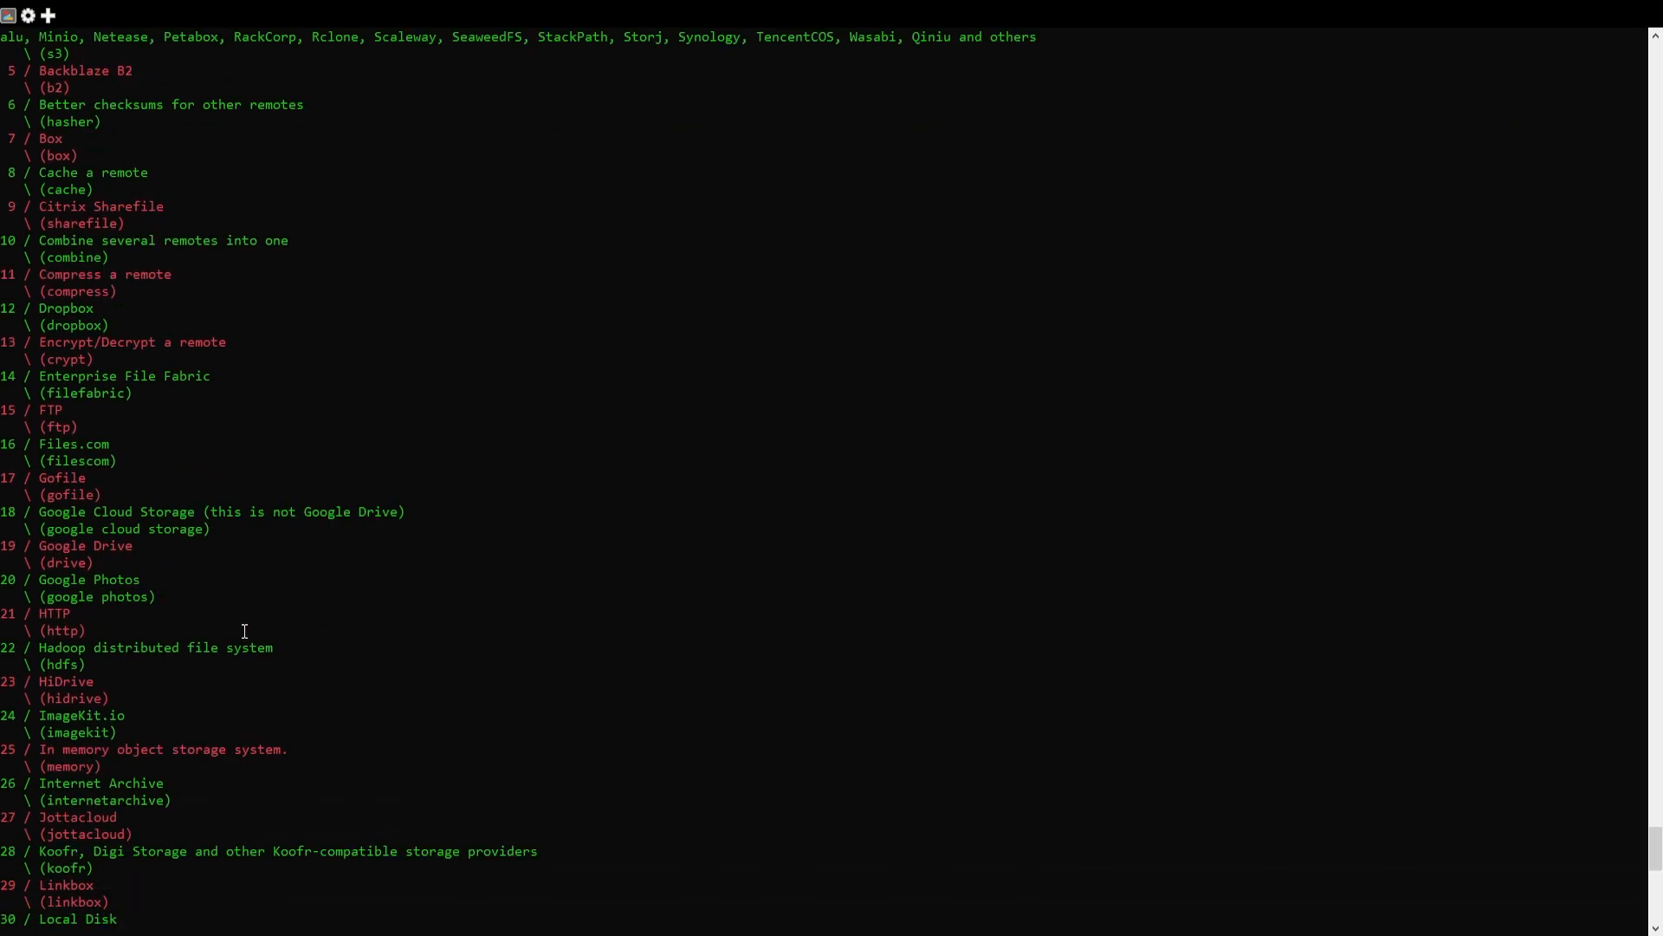
type("15")
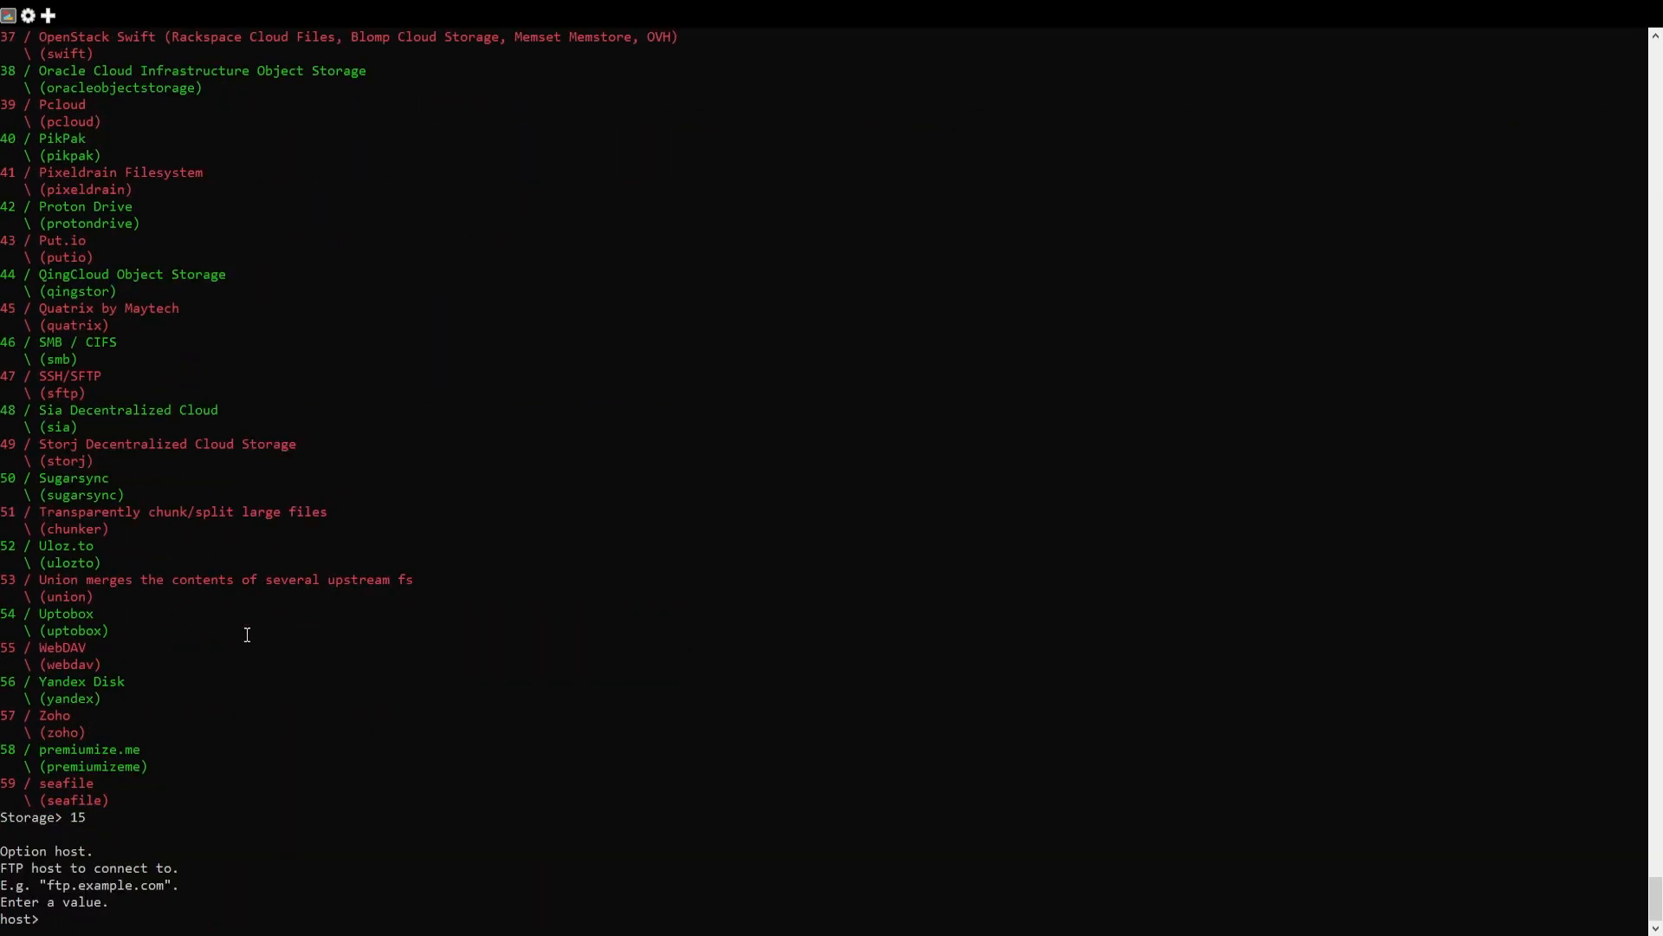
type("ftp.racknerdtv.com")
type("rnadmin")
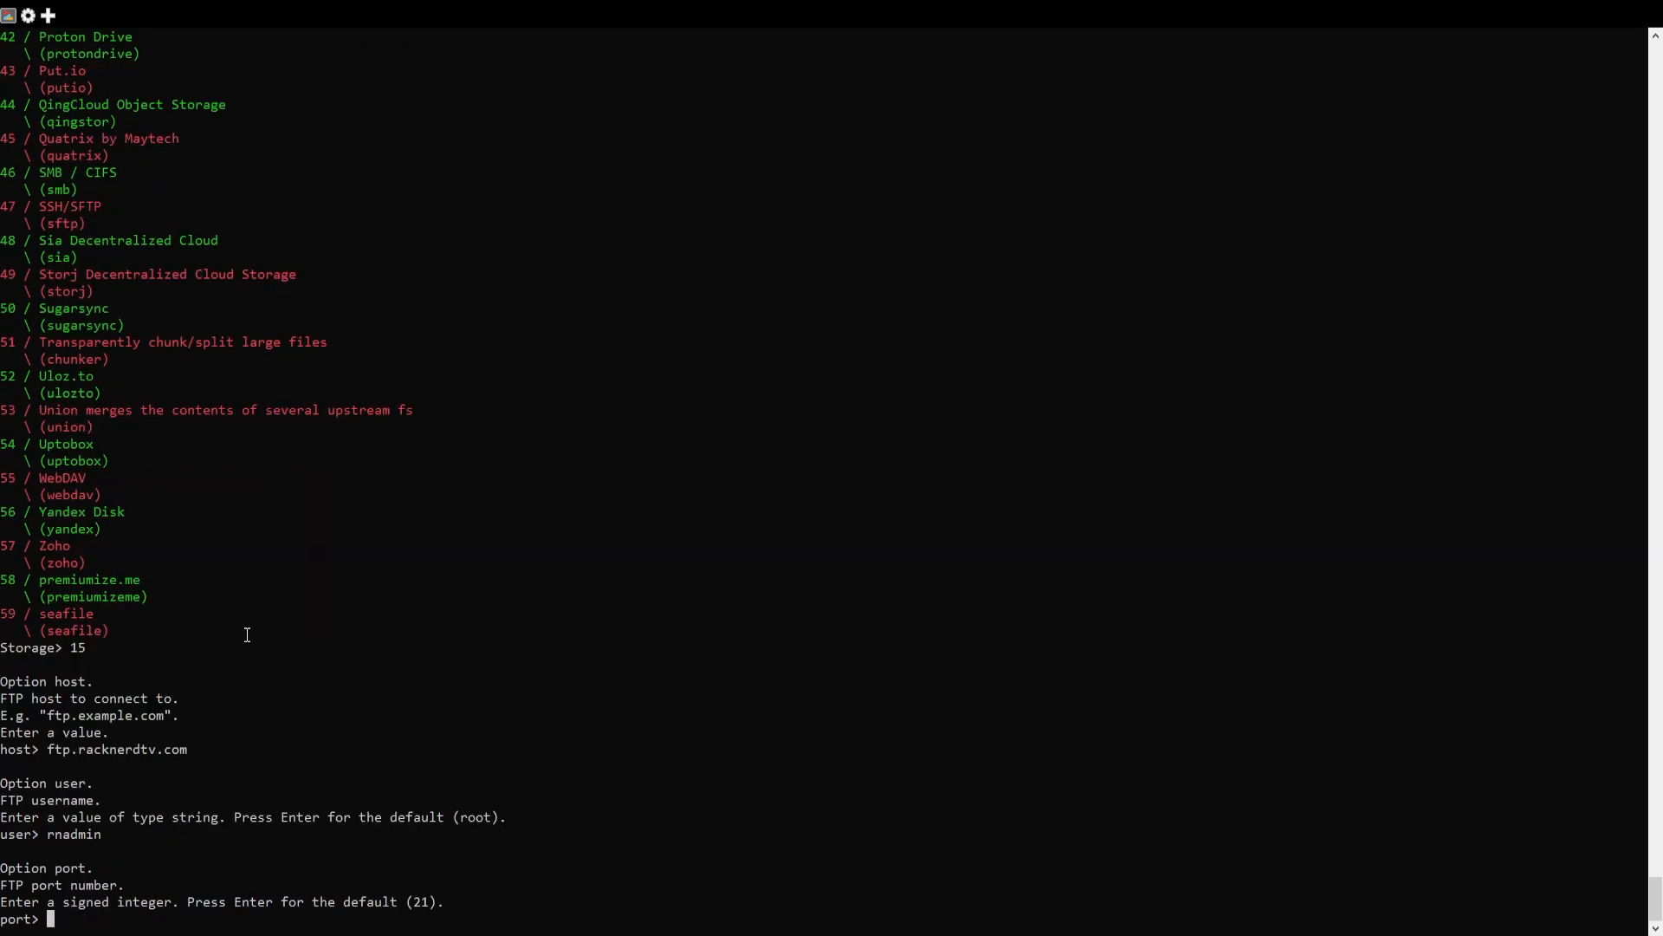
key("Return")
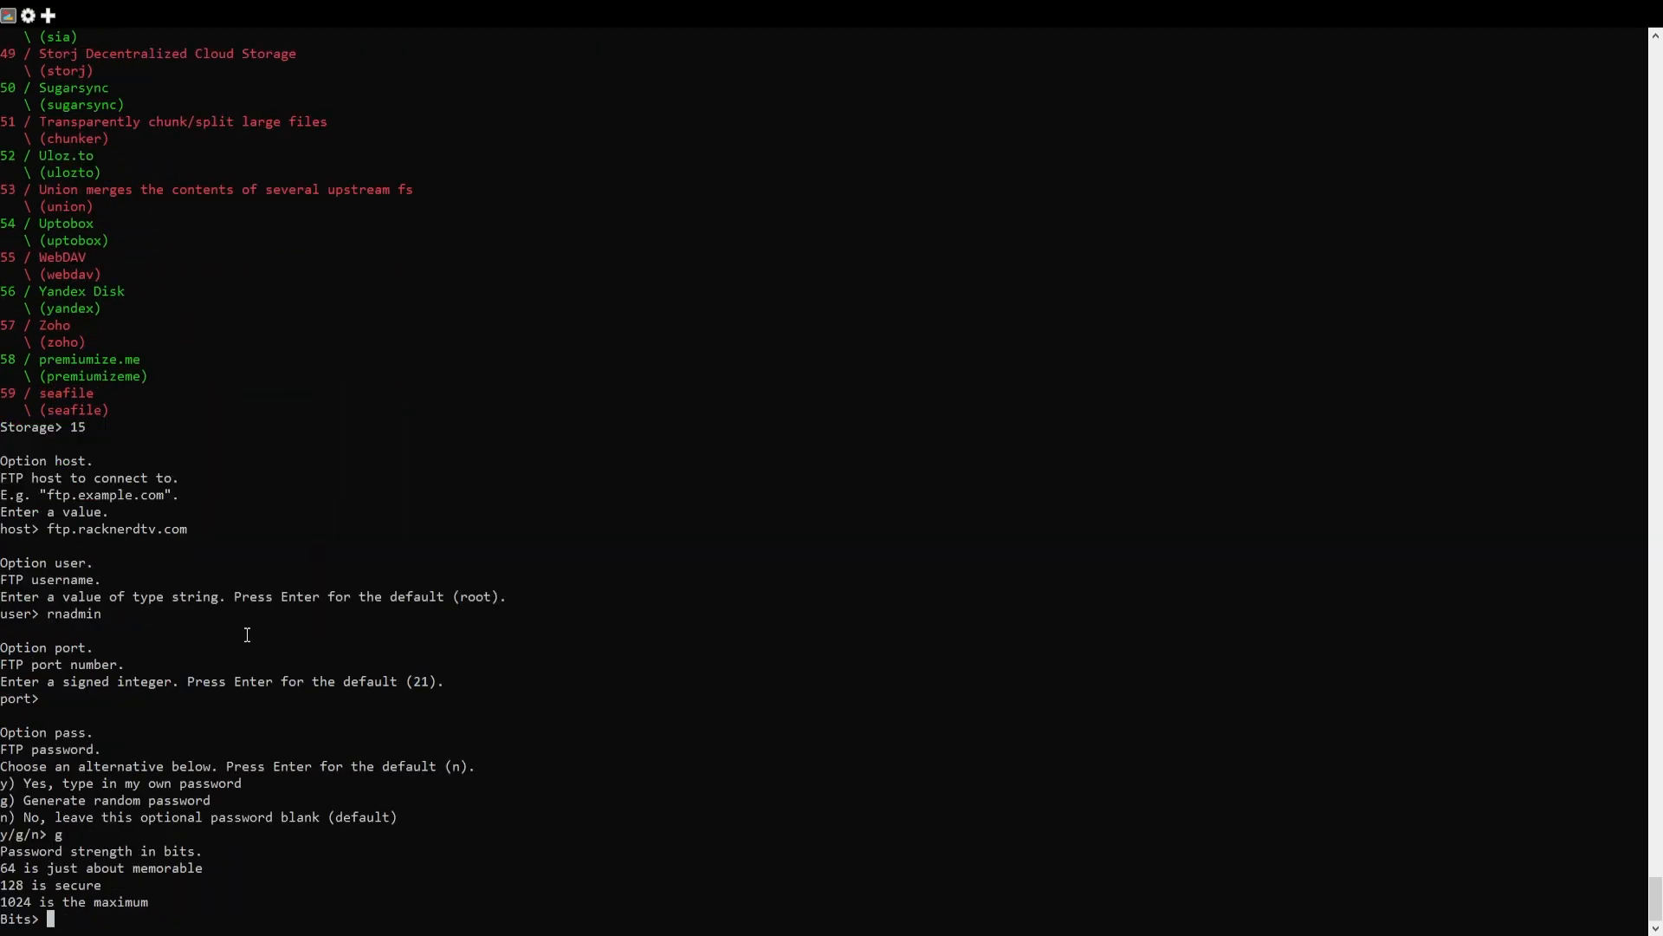